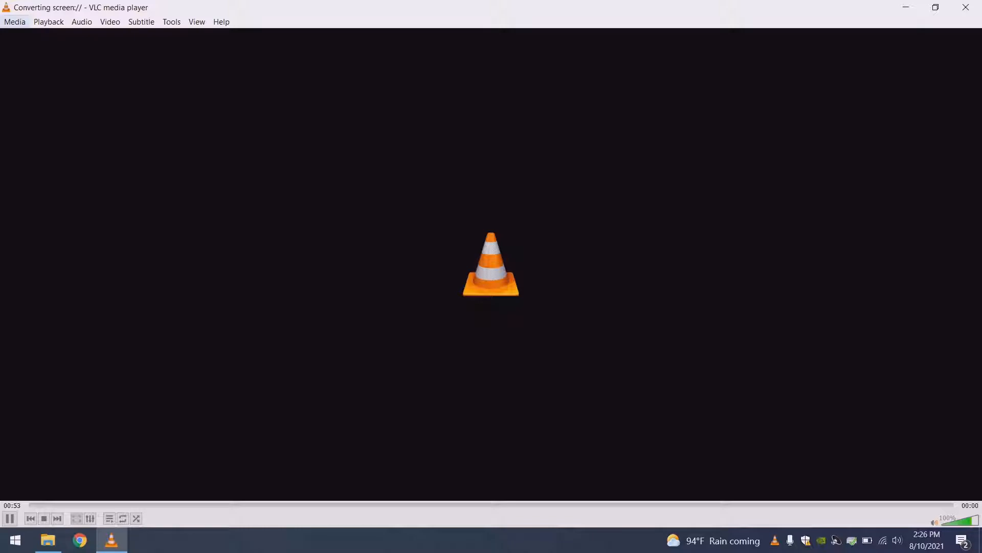
Open VLC's capture device settings from the Media menu.
{"action": "left_click", "coordinate": [13, 22]}
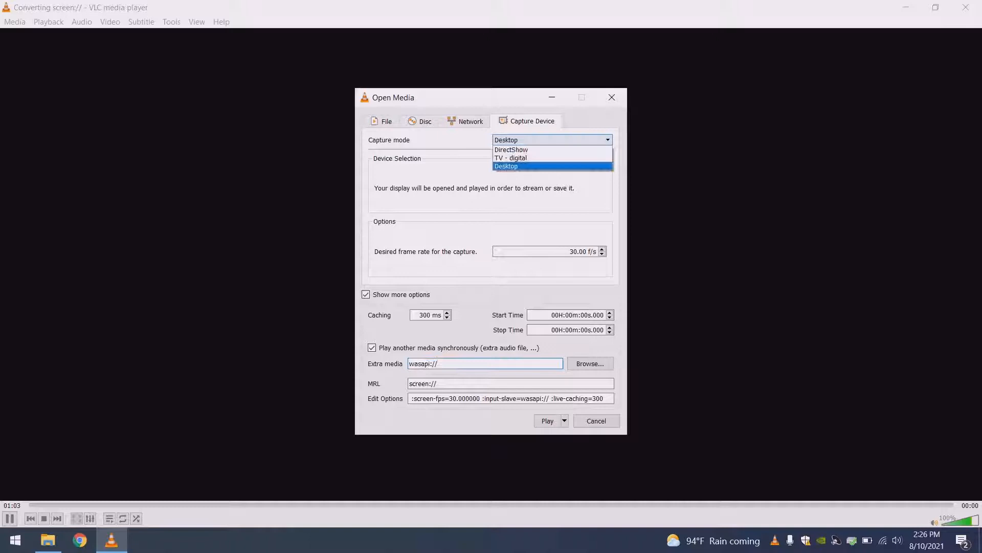
Confirm Desktop capture with wasapi:// as extra media, and choose Convert instead of Play.
{"action": "left_click", "coordinate": [506, 166]}
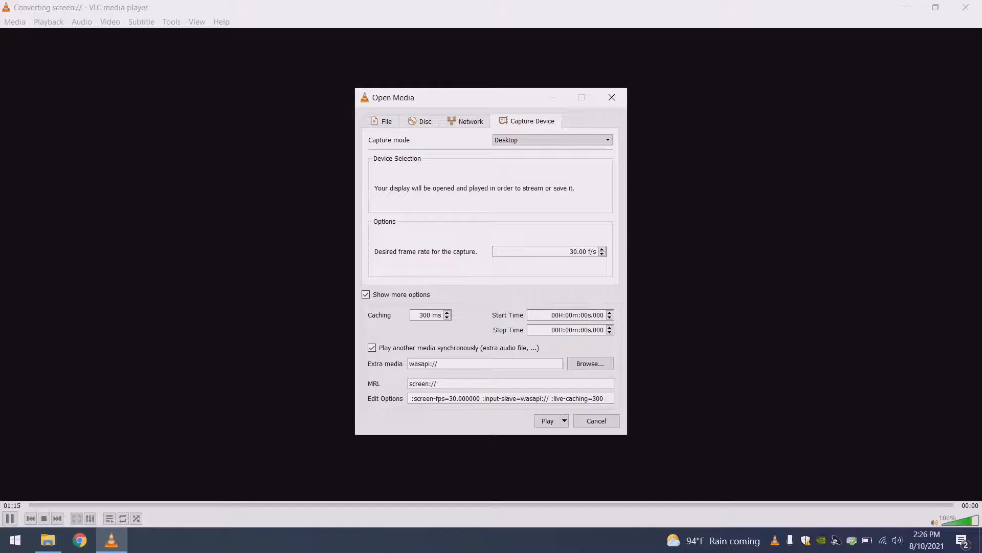
{"action": "left_click", "coordinate": [372, 348]}
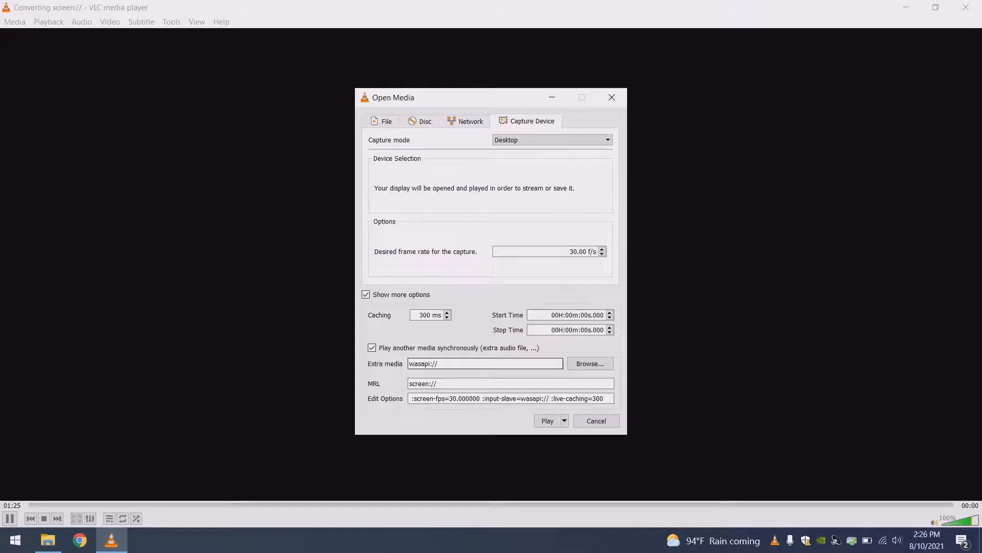
{"action": "triple_click", "coordinate": [484, 364]}
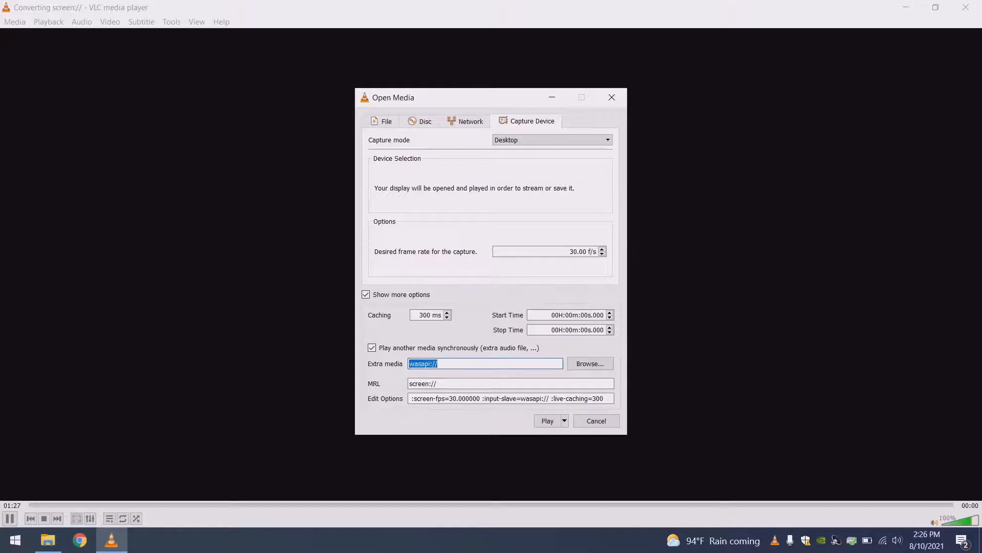
{"action": "mouse_move", "coordinate": [608, 315]}
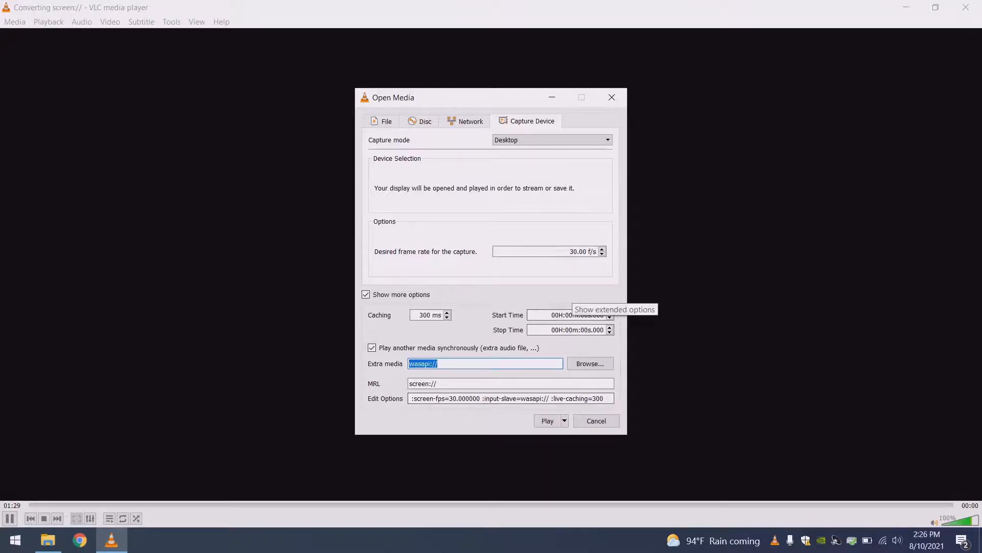
{"action": "left_click", "coordinate": [563, 421]}
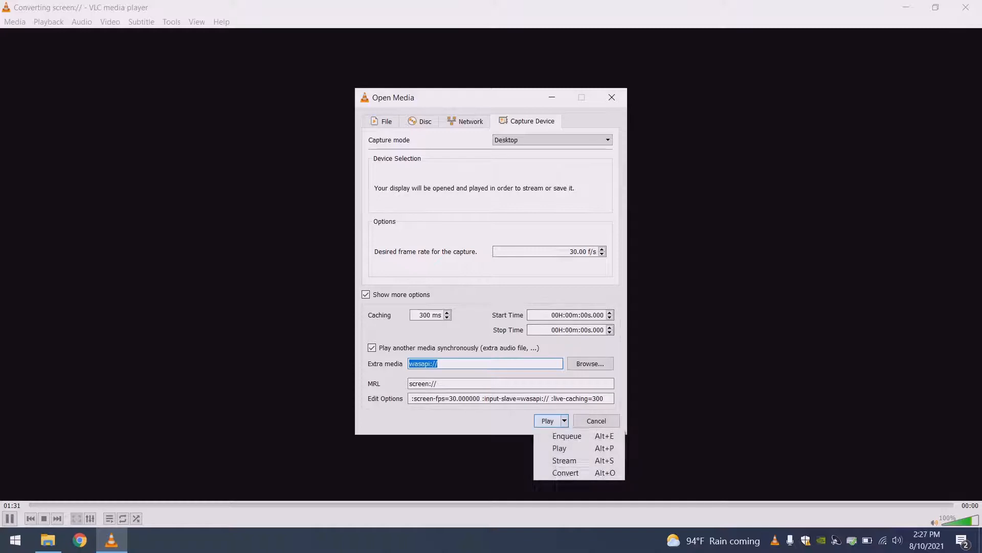
{"action": "mouse_move", "coordinate": [564, 472]}
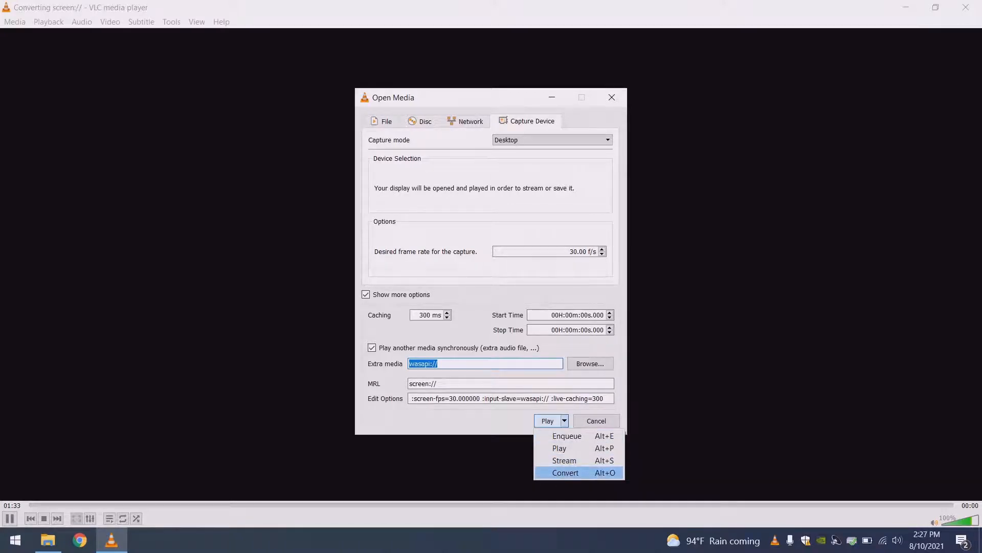
{"action": "left_click", "coordinate": [565, 473]}
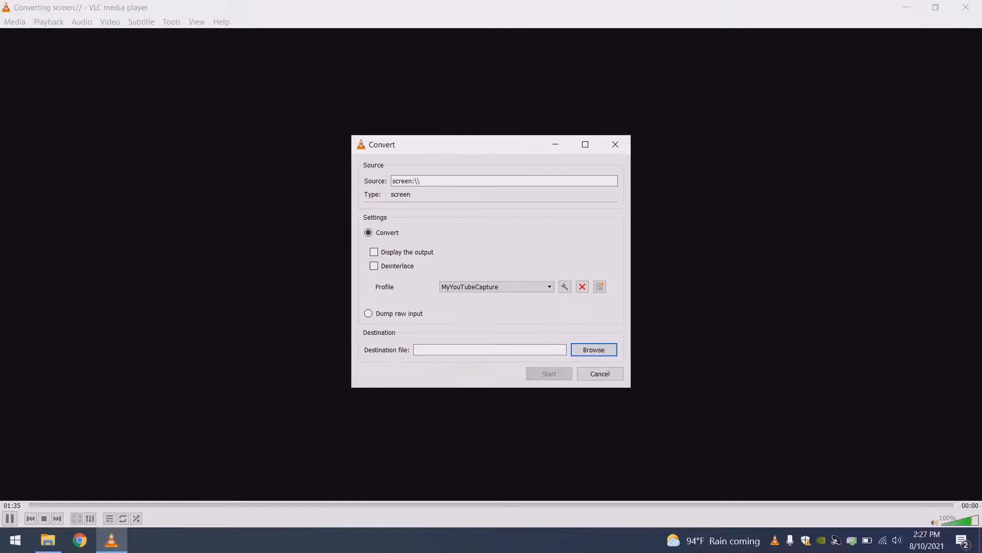
Open the MyYouTubeCapture profile for editing from the Convert dialog.
{"action": "left_click", "coordinate": [495, 286]}
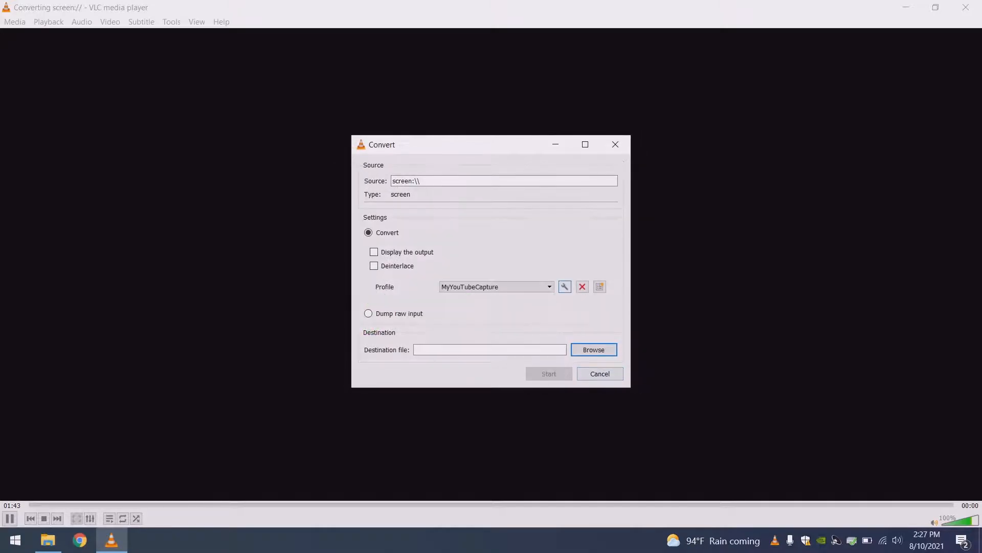
{"action": "left_click", "coordinate": [563, 287]}
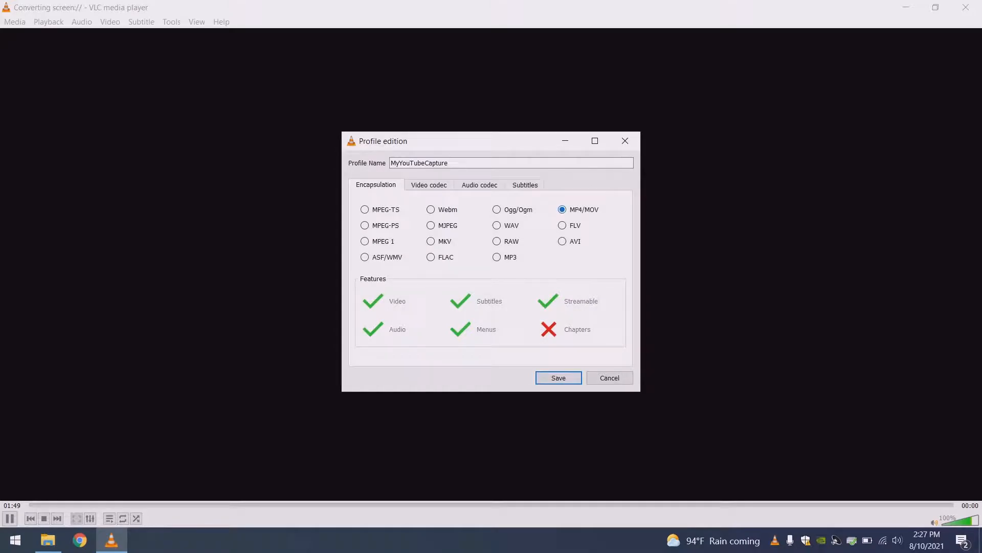
Confirm H-264 as the MyYouTubeCapture profile's video codec, then view audio settings.
{"action": "left_click", "coordinate": [429, 184]}
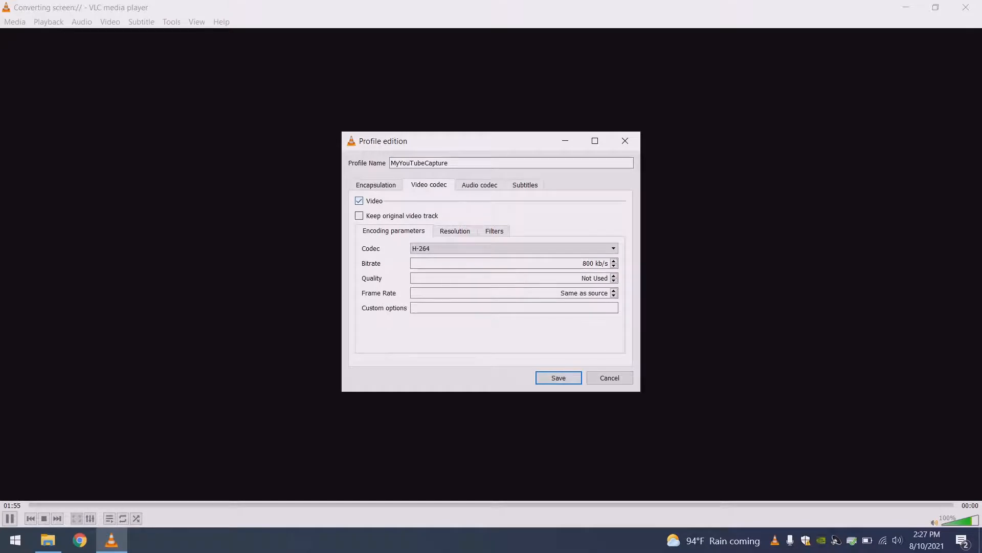
{"action": "left_click", "coordinate": [612, 248]}
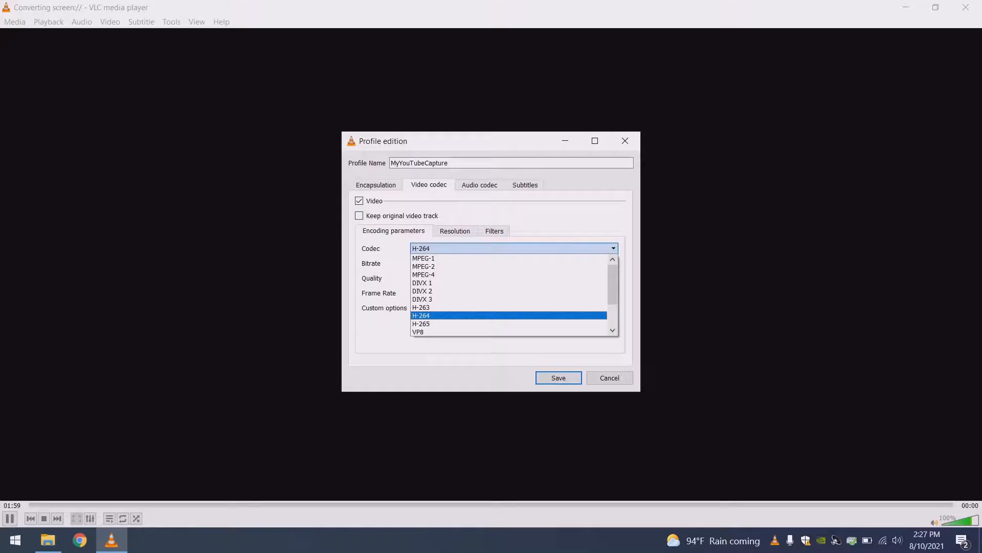
{"action": "left_click", "coordinate": [421, 315]}
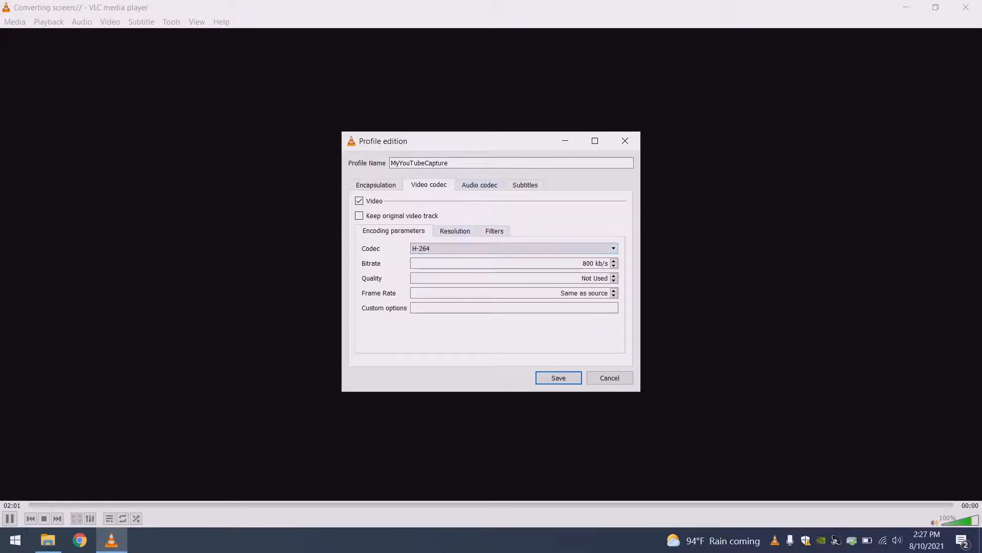
{"action": "left_click", "coordinate": [479, 184]}
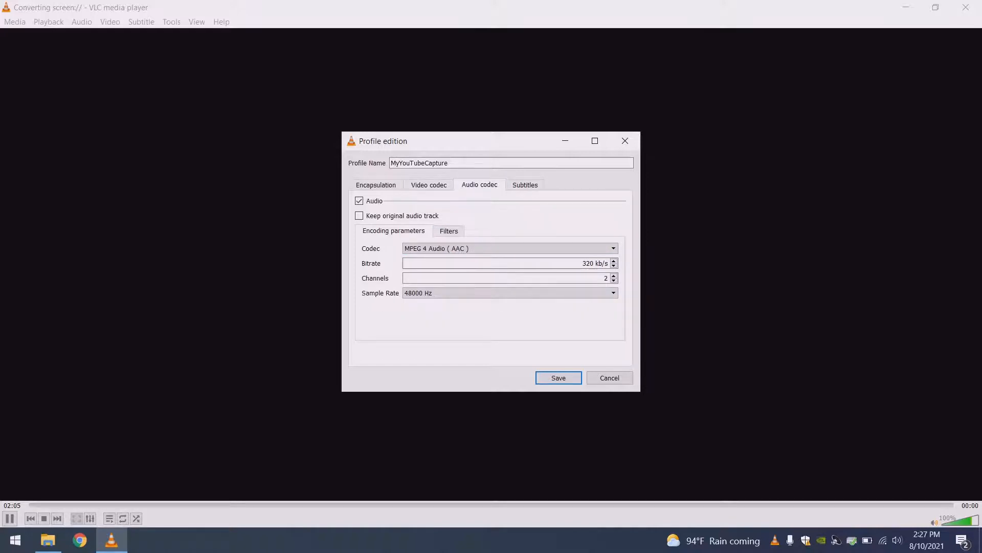
Keep the audio sample rate at 48000 Hz and close the profile editor.
{"action": "left_click", "coordinate": [507, 248]}
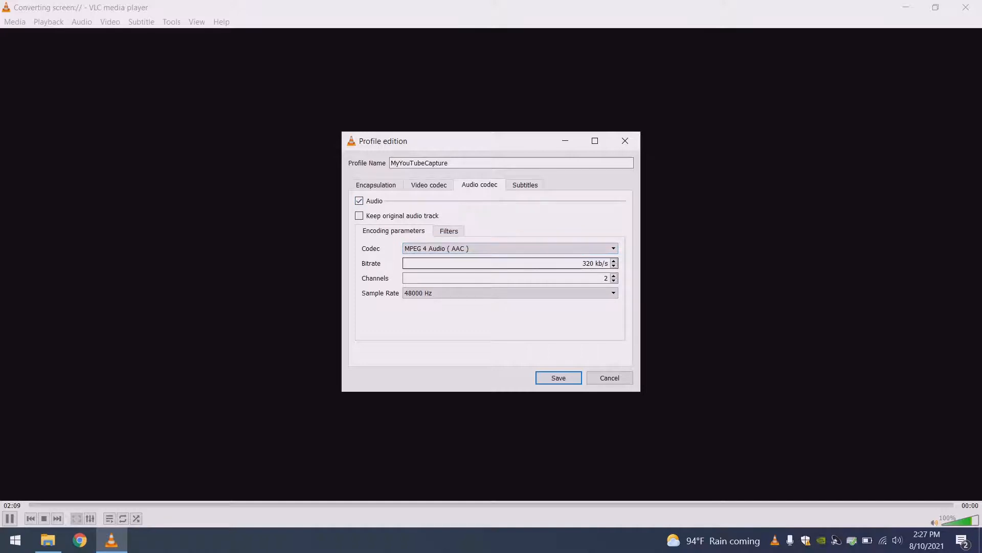
{"action": "left_click", "coordinate": [509, 293]}
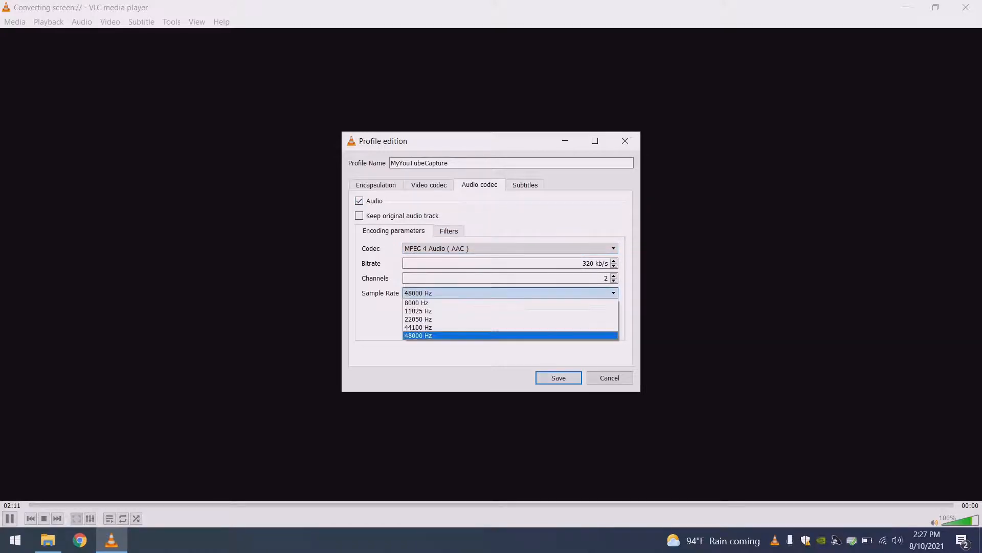
{"action": "left_click", "coordinate": [418, 336]}
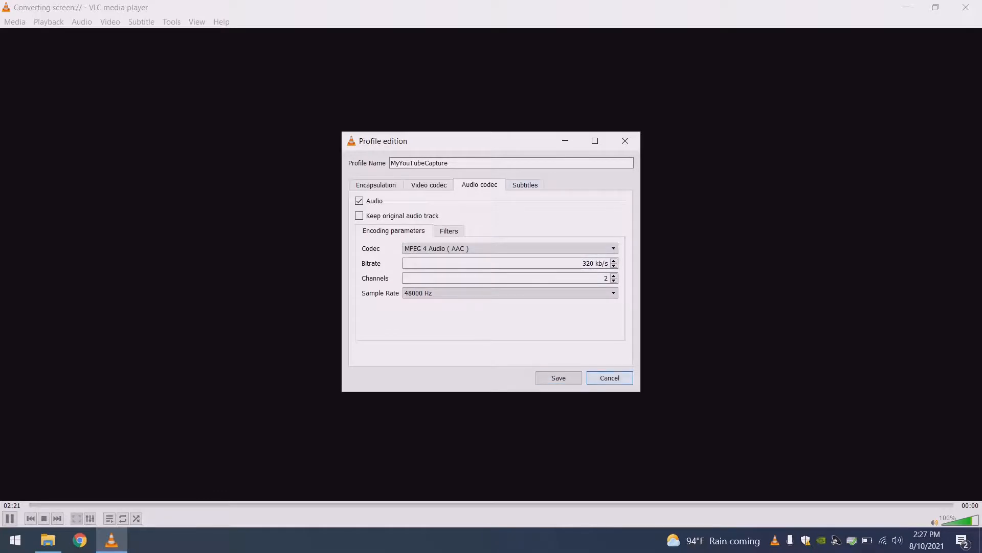
{"action": "left_click", "coordinate": [558, 377]}
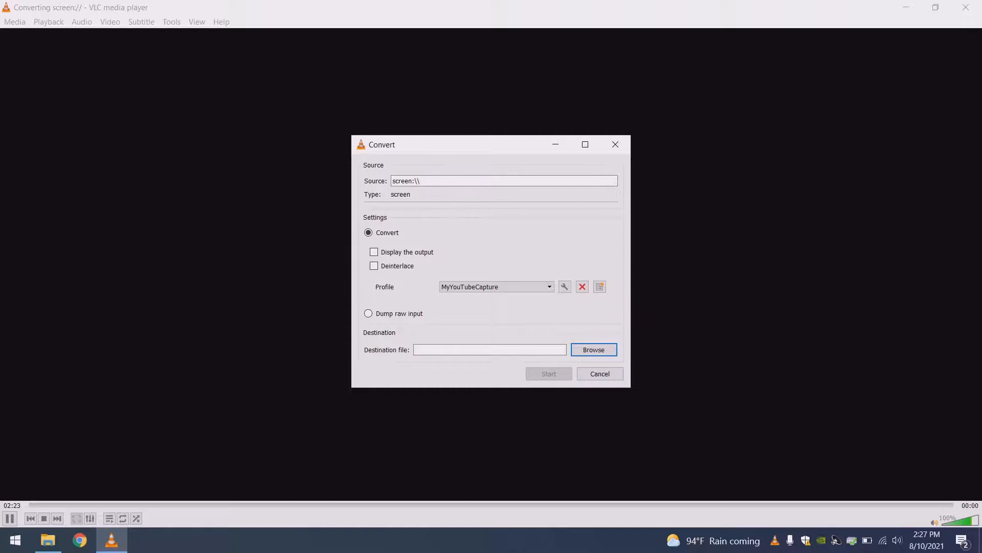
Save the conversion output as YouTubeVidAud2 in the Desktop folder.
{"action": "left_click", "coordinate": [592, 349]}
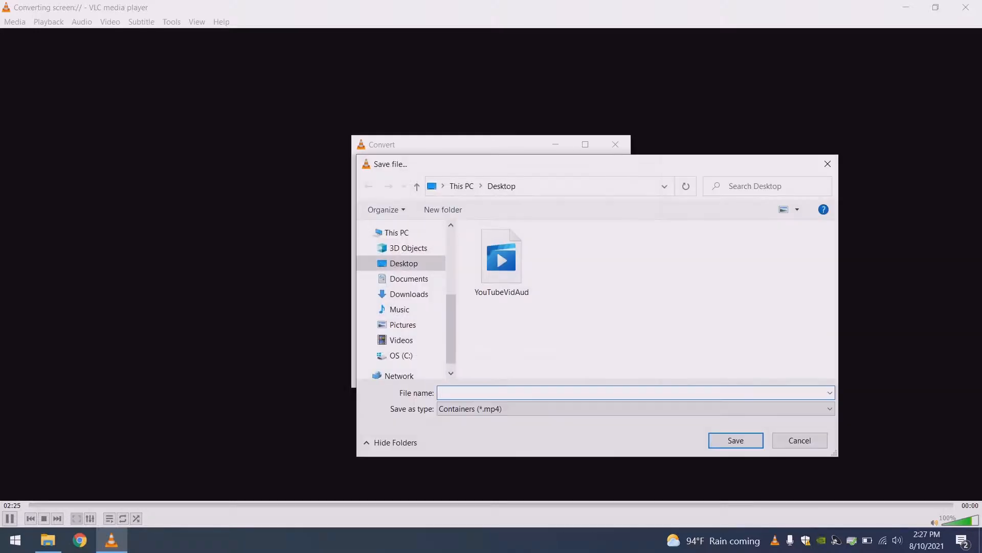
{"action": "left_click", "coordinate": [502, 256]}
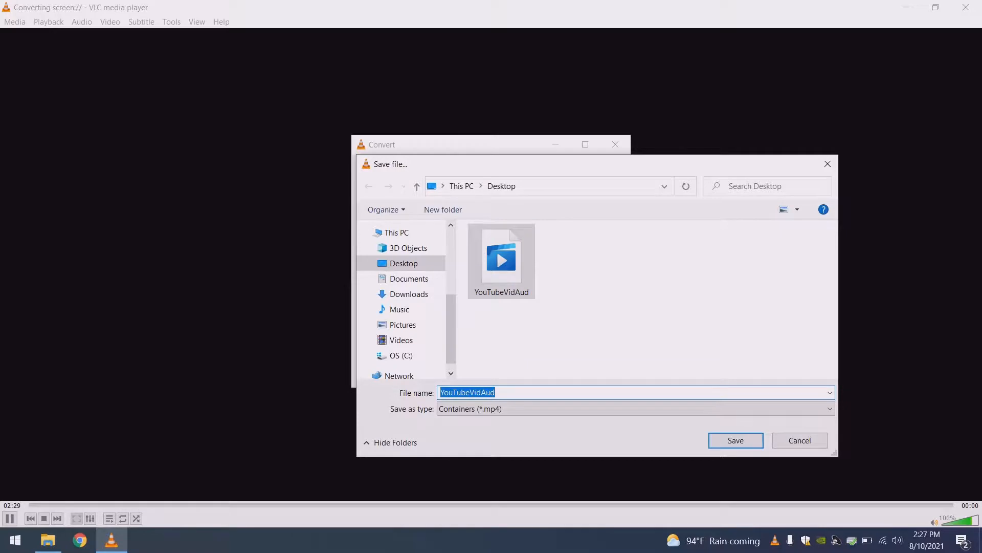
{"action": "type", "text": "YouTubeVidAud2"}
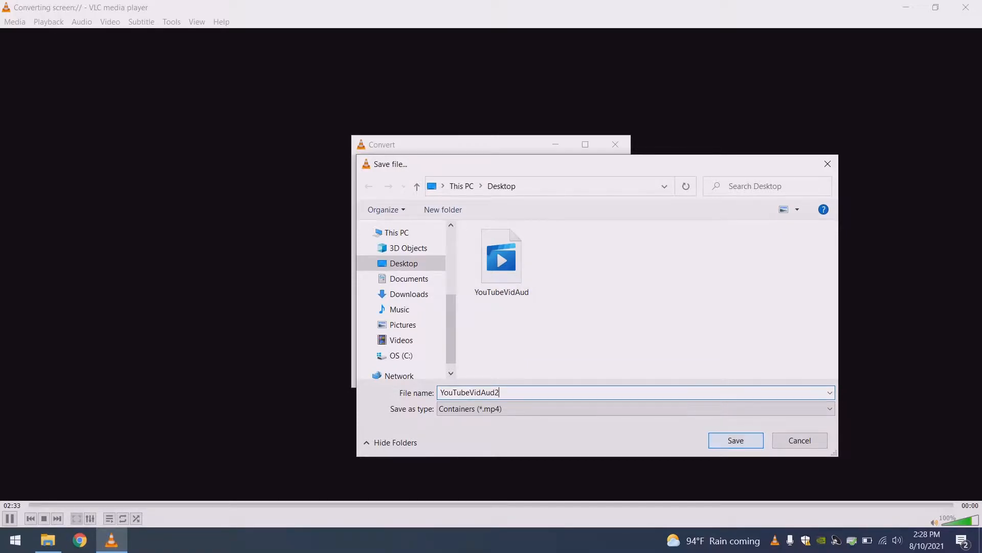
{"action": "left_click", "coordinate": [736, 441]}
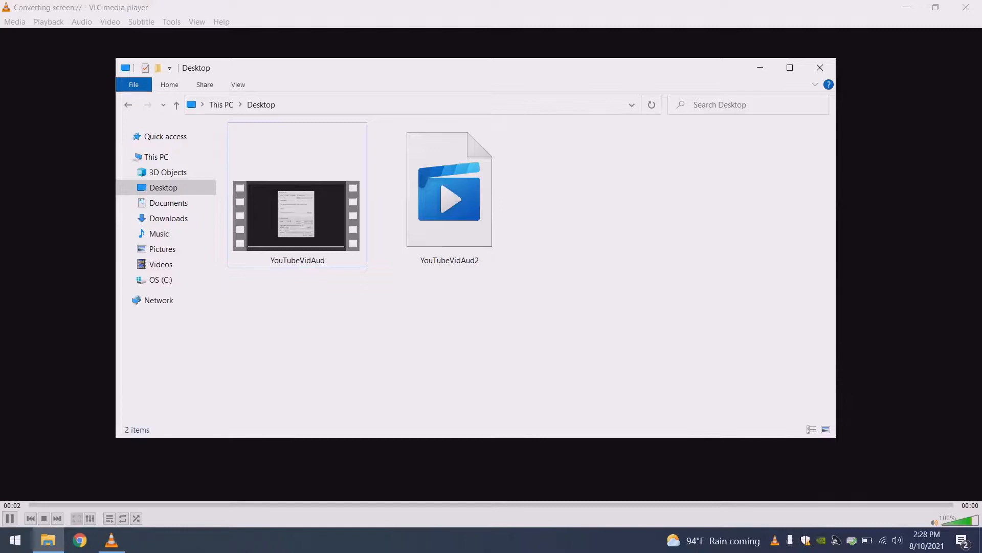
{"action": "left_click", "coordinate": [449, 188]}
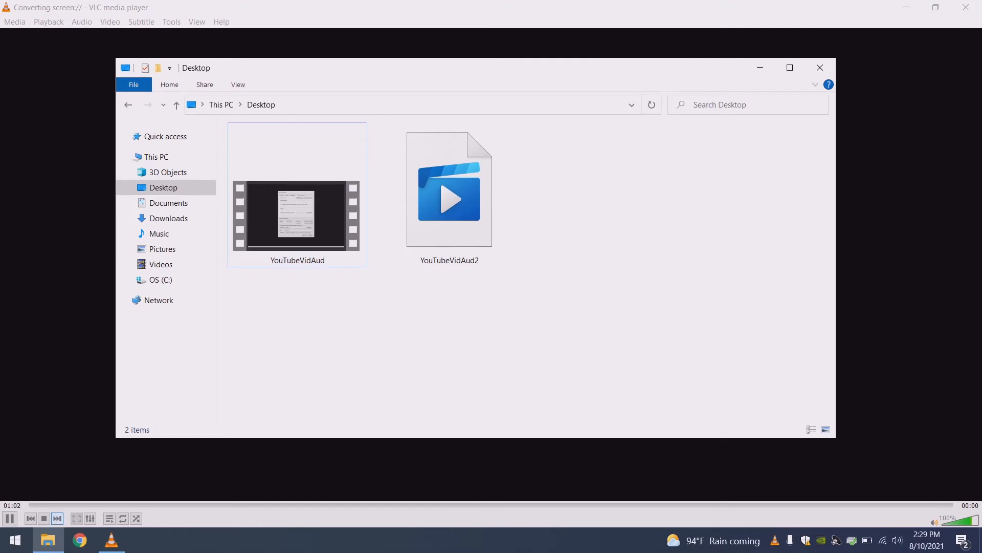
{"action": "left_click", "coordinate": [44, 517]}
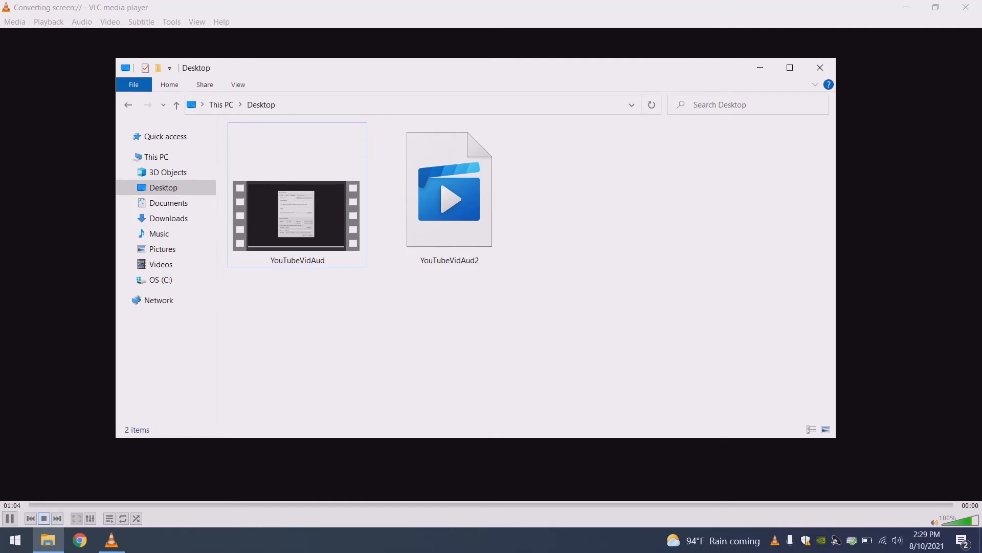